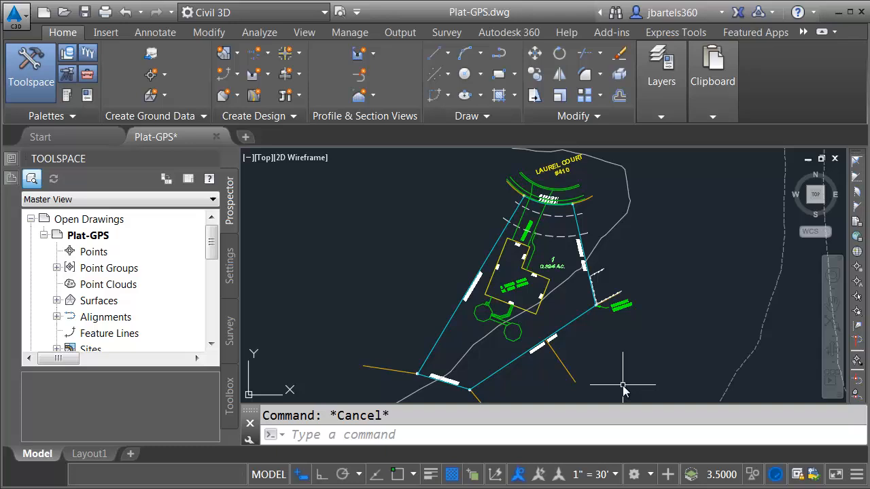
pyautogui.moveTo(231, 267)
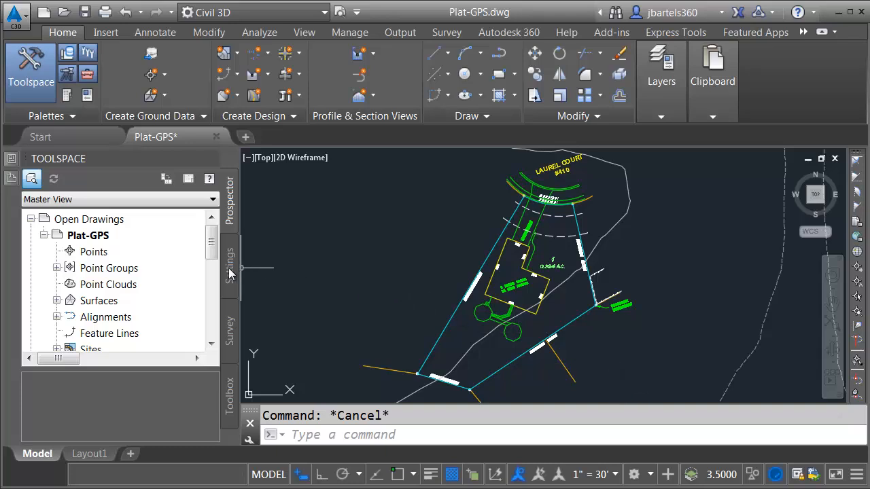
# Open Plat-GPS Drawing Settings from the Toolspace Settings tab to check the NAD83 Washington North Zone.
pyautogui.click(229, 265)
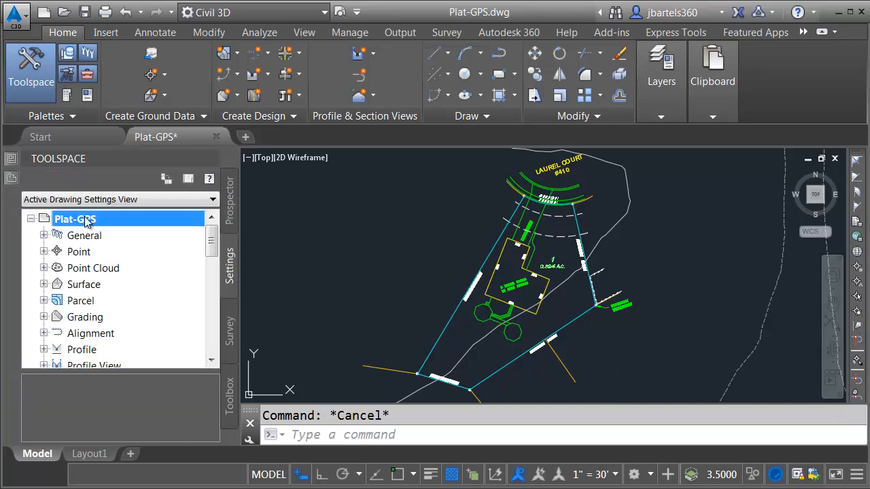
pyautogui.rightClick(75, 219)
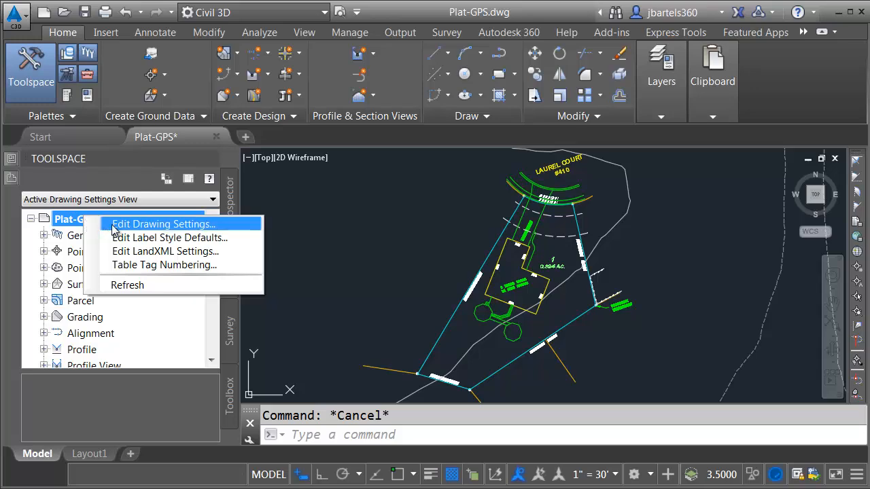
pyautogui.click(162, 223)
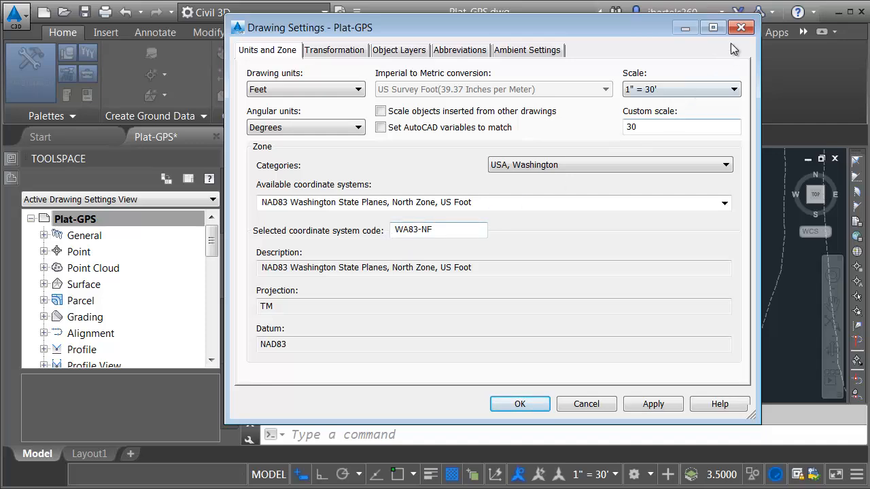
# Close Drawing Settings, show Map Aerial imagery beneath the plat, then switch to Map Off.
pyautogui.click(519, 404)
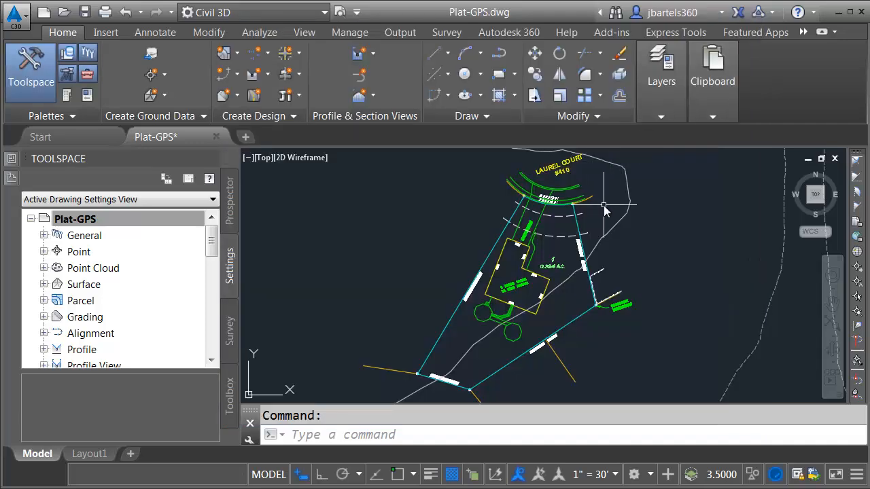
pyautogui.click(803, 31)
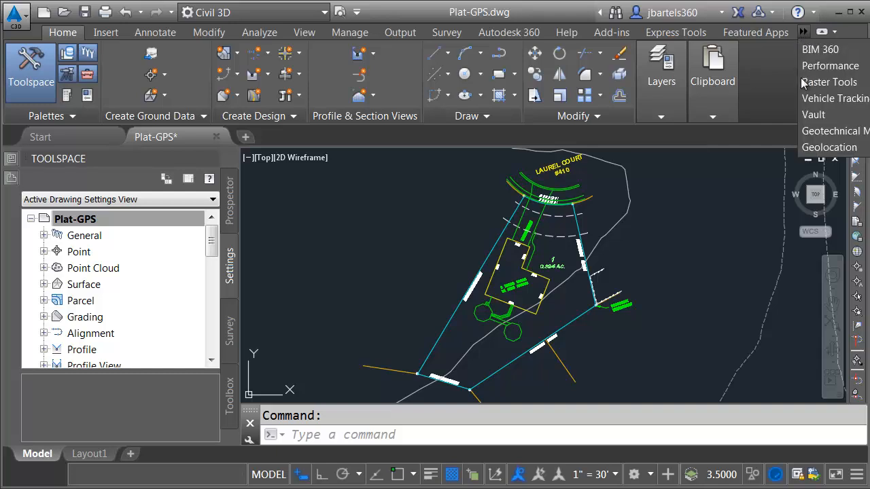
pyautogui.click(829, 147)
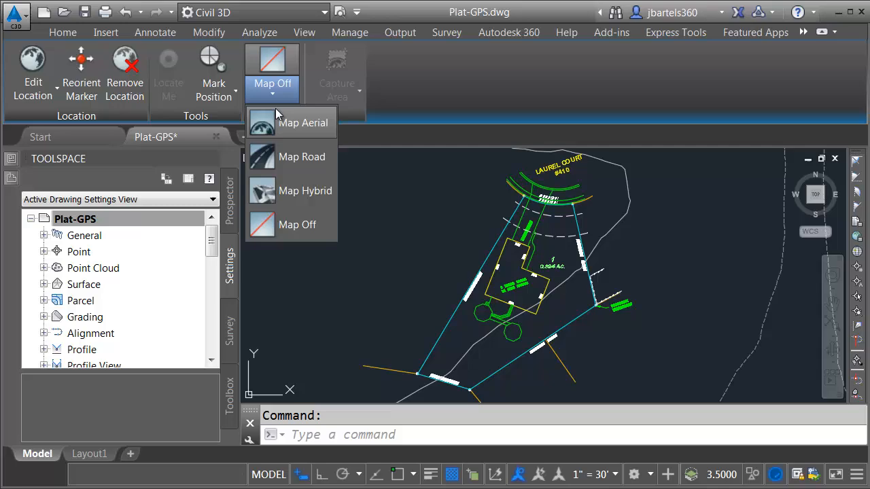
pyautogui.click(302, 122)
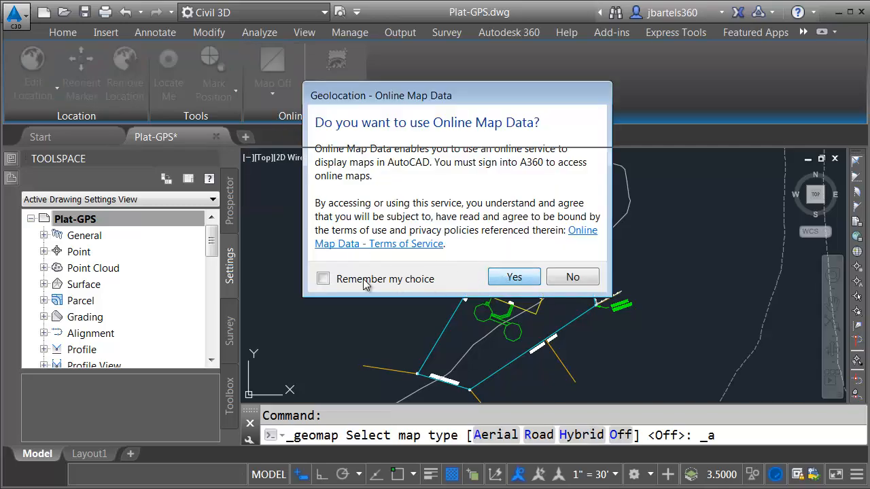
pyautogui.click(513, 276)
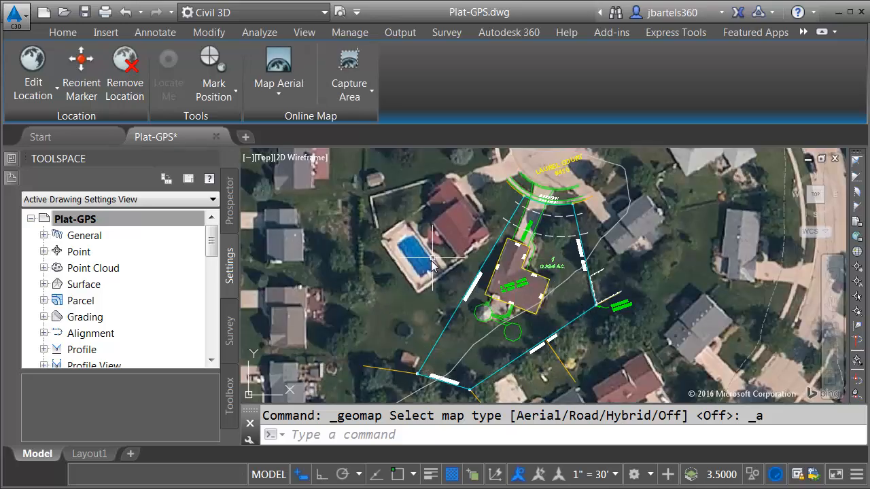
pyautogui.click(278, 68)
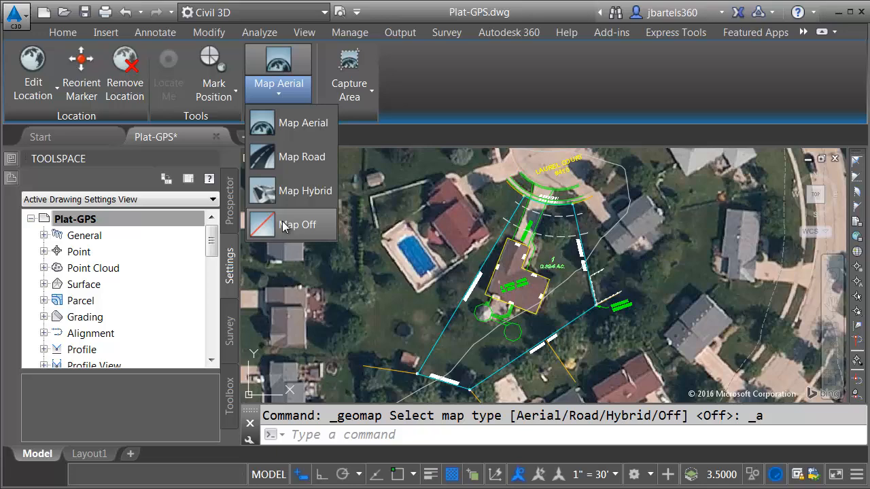
pyautogui.click(298, 224)
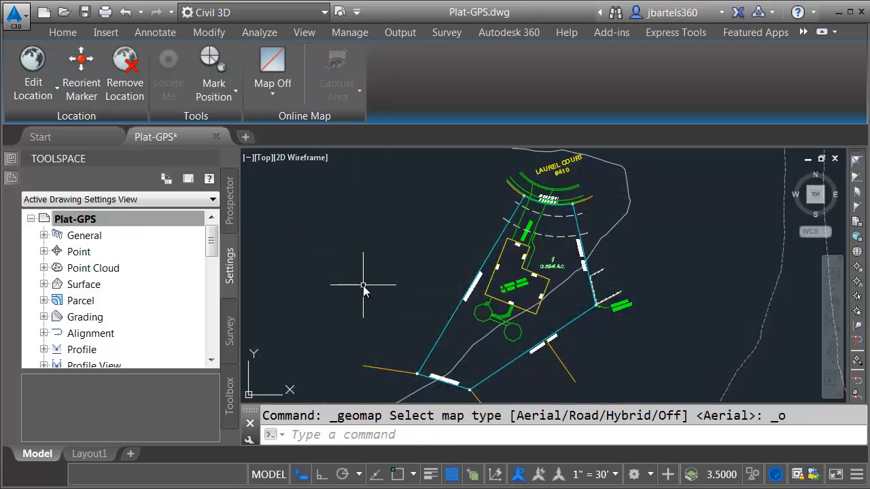
pyautogui.moveTo(363, 285)
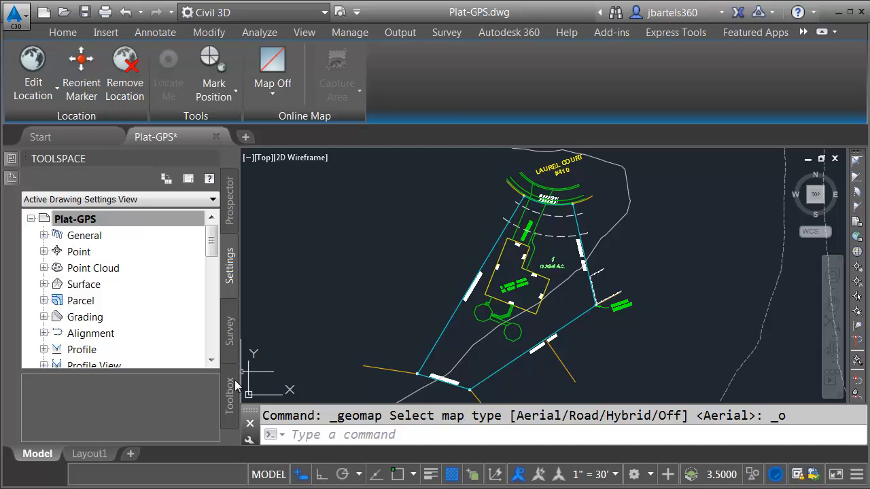
# Show the Toolbox and expand Miscellaneous Utilities > Export KML.
pyautogui.click(229, 391)
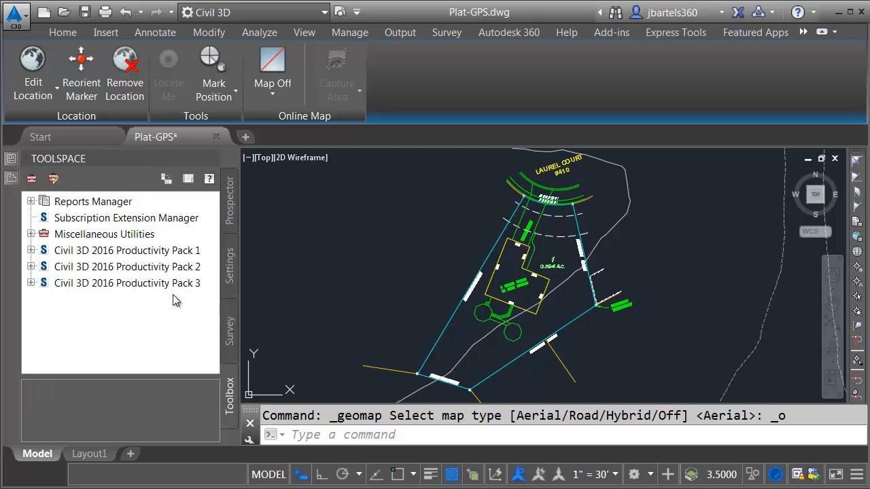
pyautogui.click(31, 233)
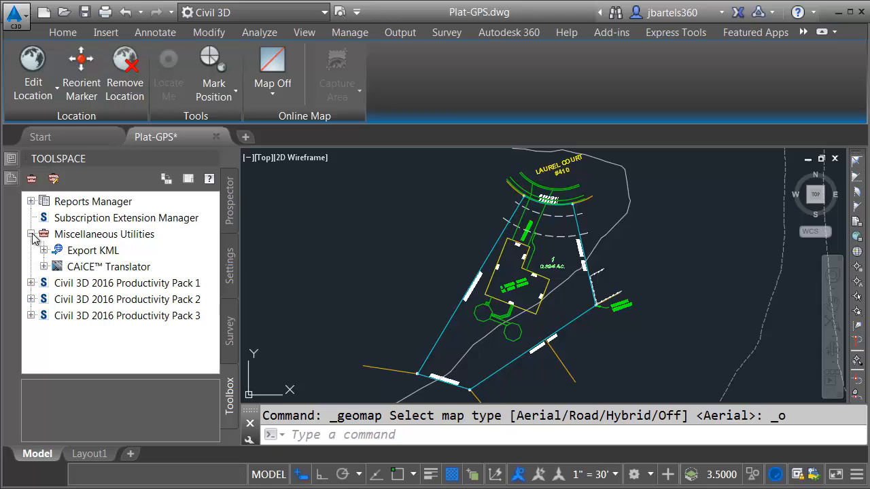
pyautogui.click(44, 250)
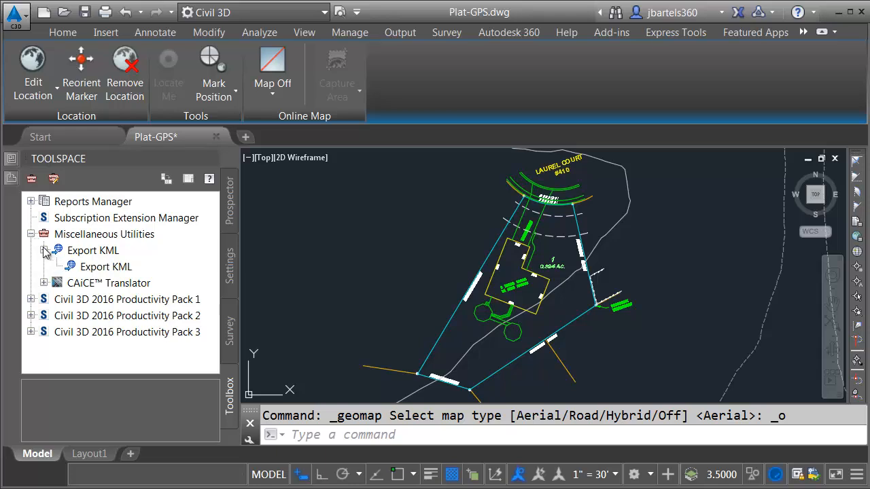
pyautogui.moveTo(96, 271)
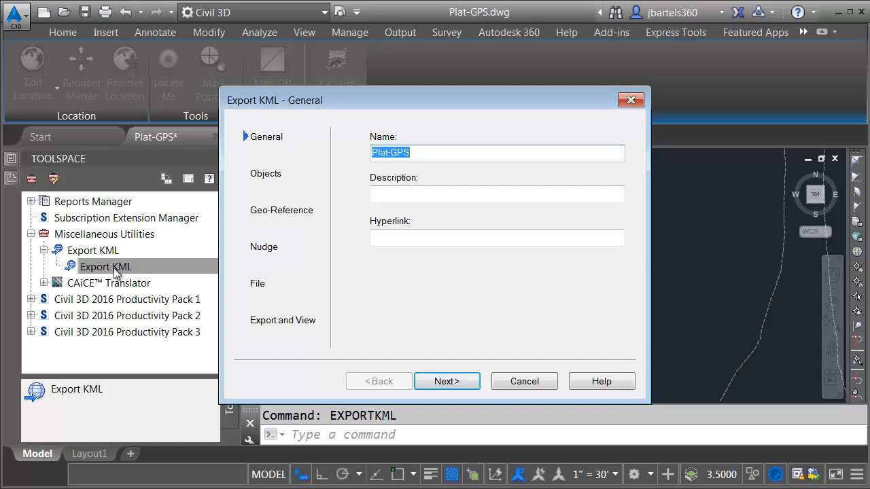
pyautogui.moveTo(348, 179)
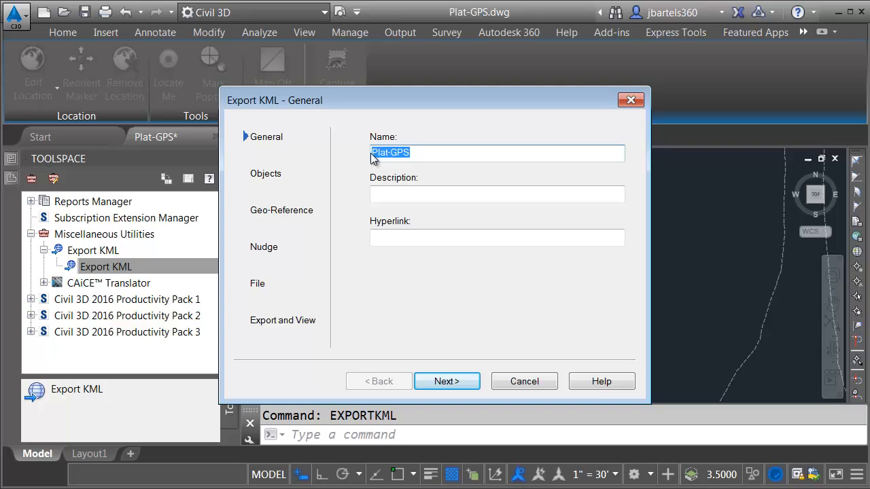
pyautogui.moveTo(352, 229)
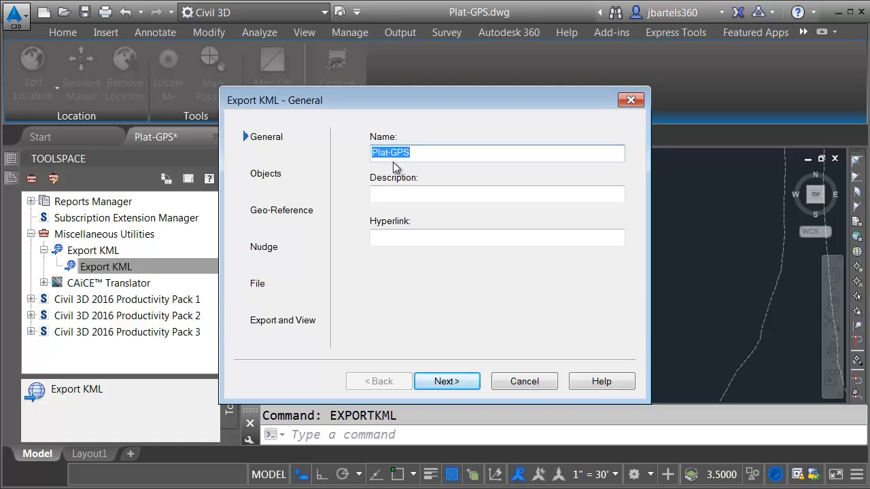
# Limit the KML export to 60 picked objects and continue to Geo-Reference.
pyautogui.click(446, 381)
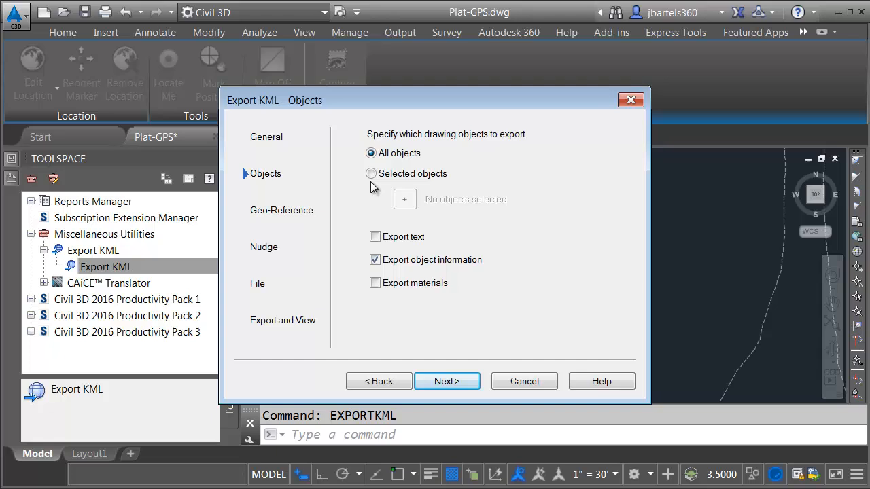
pyautogui.click(371, 174)
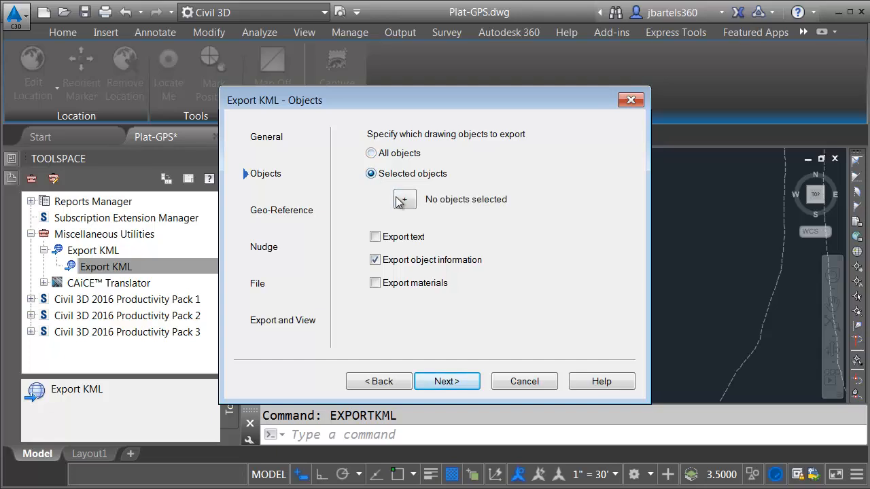
pyautogui.click(403, 199)
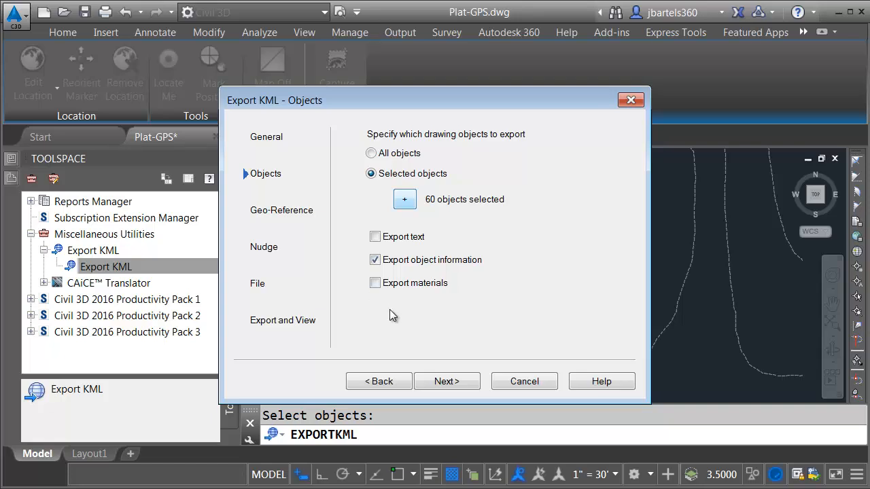
pyautogui.click(446, 381)
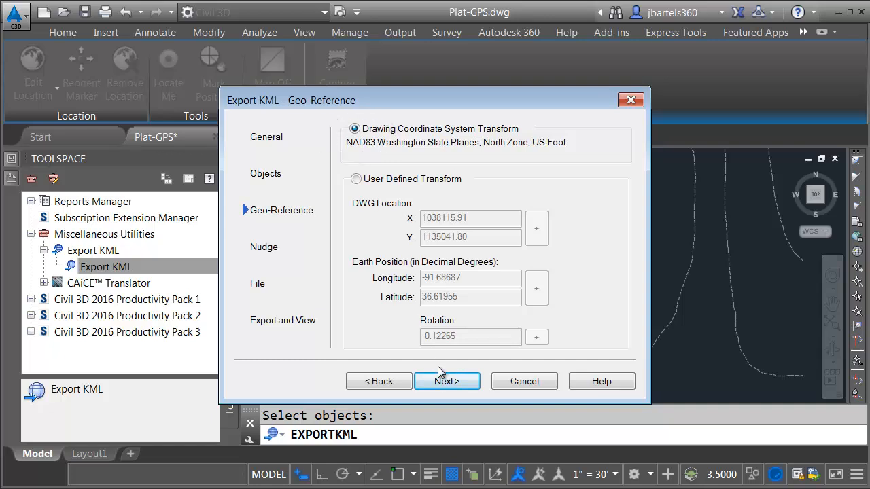
# Turn on 'Drape objects on ground' in Nudge and continue to the File page.
pyautogui.click(446, 381)
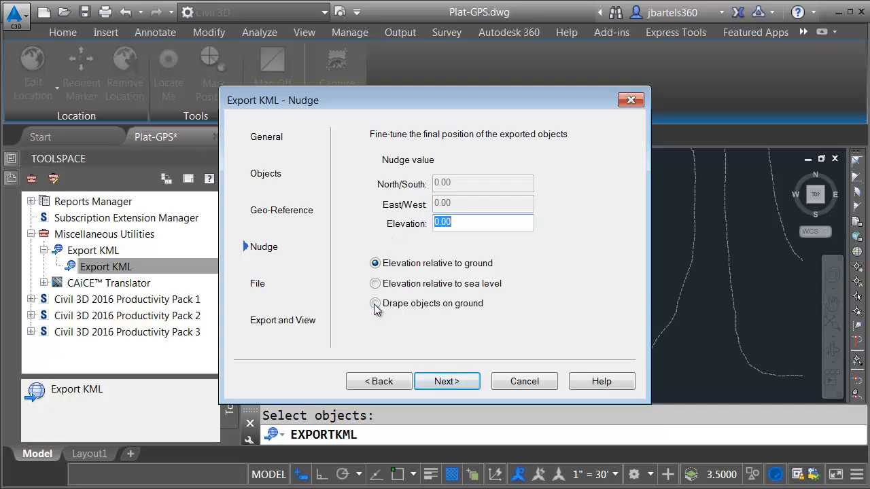
pyautogui.click(375, 303)
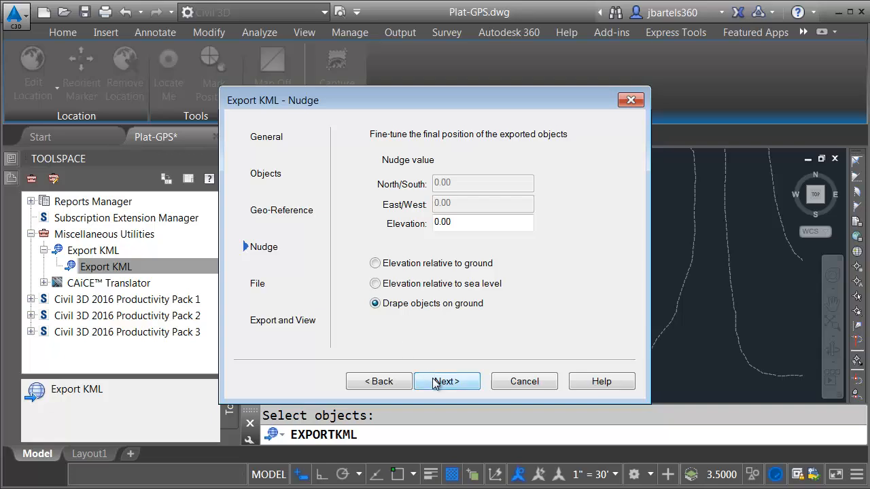
pyautogui.click(446, 381)
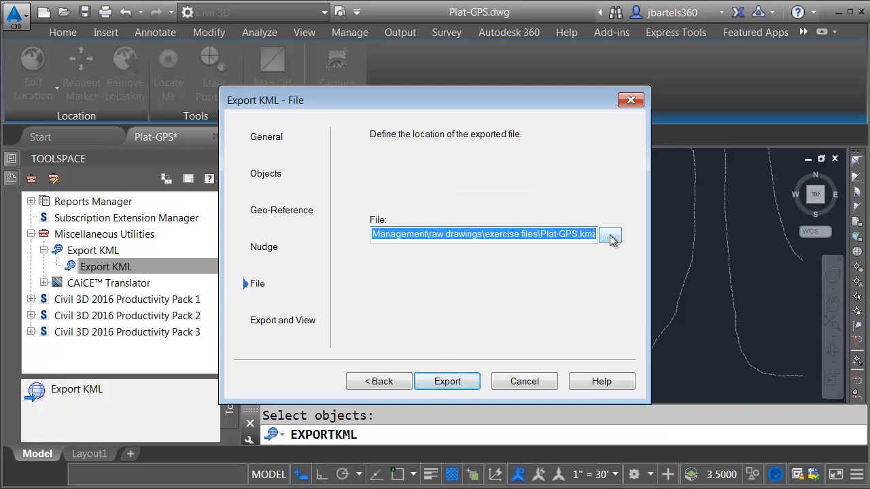
# Export as compressed Plat-GPS.kmz and view the result in Google Earth.
pyautogui.click(609, 235)
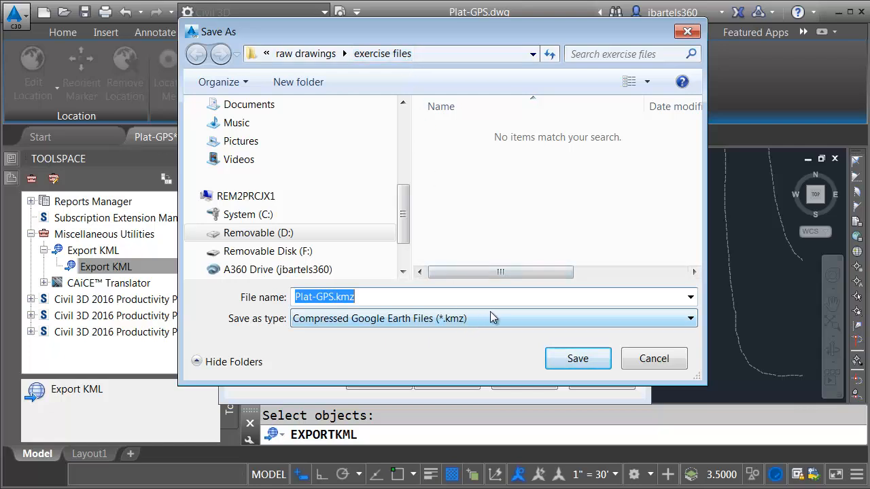
pyautogui.click(689, 318)
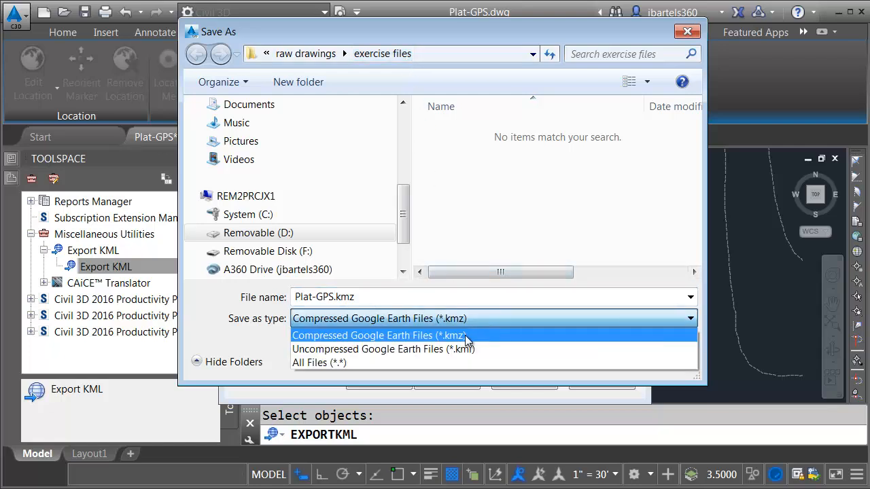
pyautogui.click(378, 335)
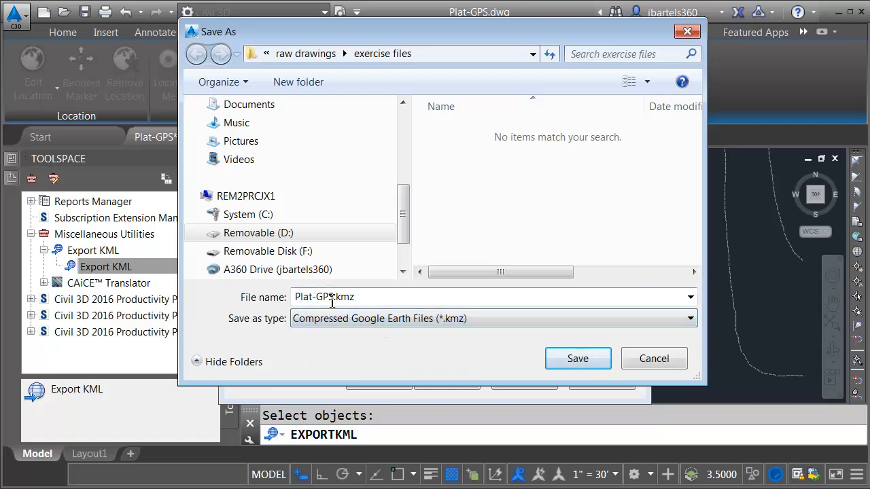
pyautogui.click(576, 358)
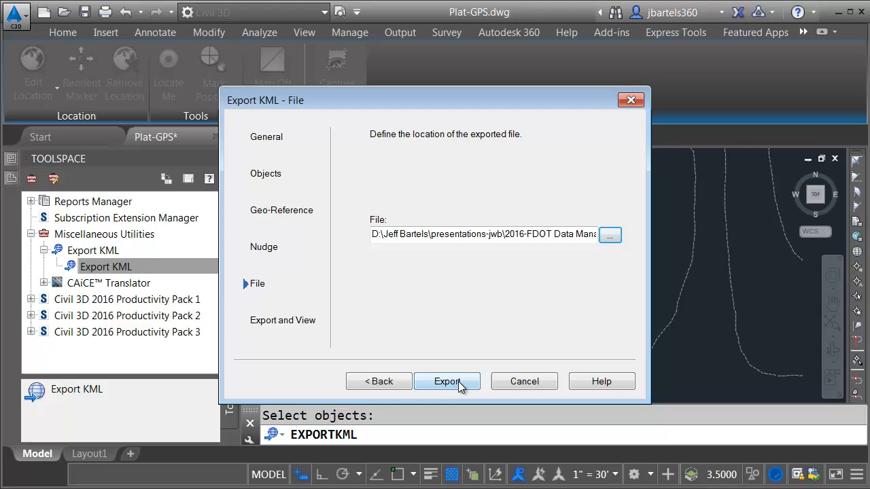
pyautogui.click(446, 381)
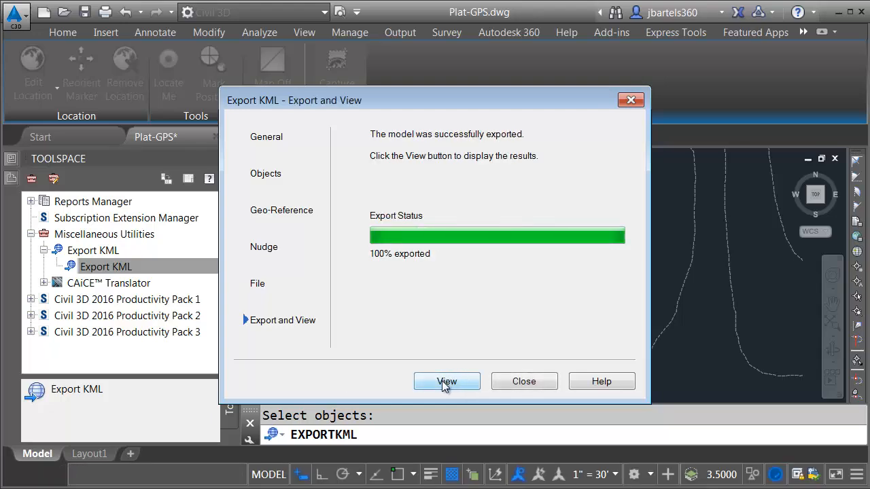
pyautogui.click(446, 381)
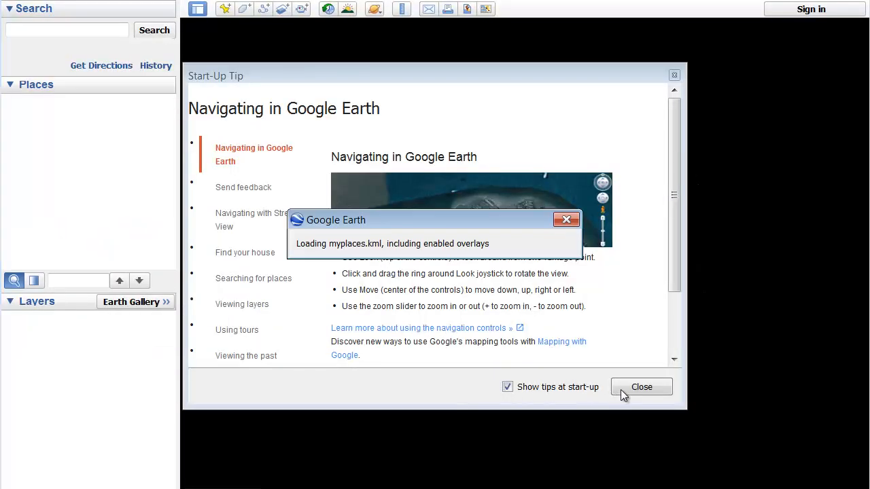
# Close the Google Earth Start-Up Tip to reveal Plat-GPS over aerial imagery.
pyautogui.click(640, 386)
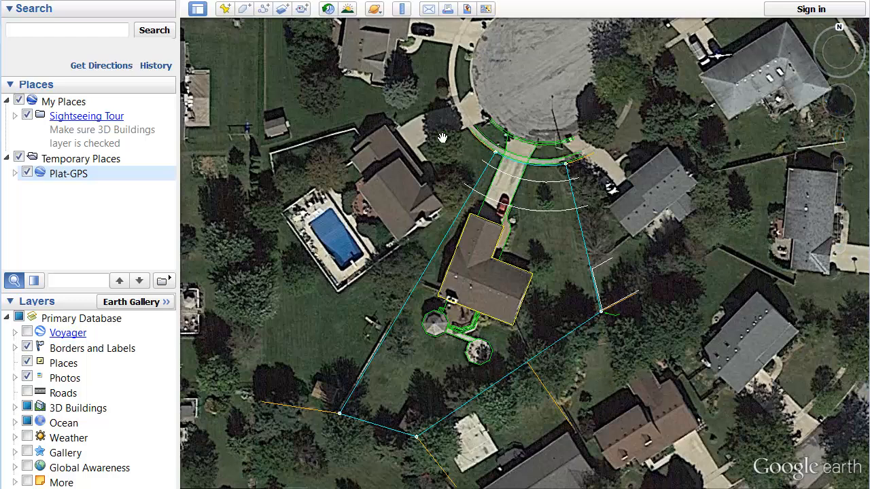
pyautogui.moveTo(498, 435)
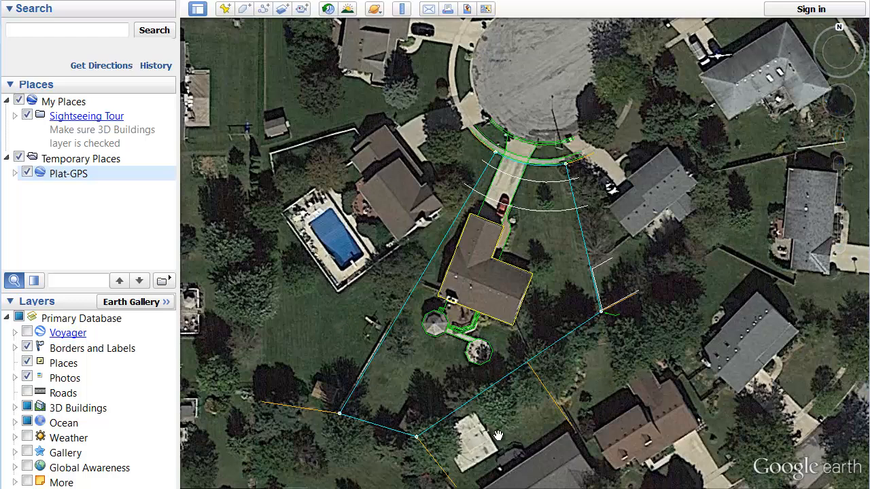
pyautogui.moveTo(711, 219)
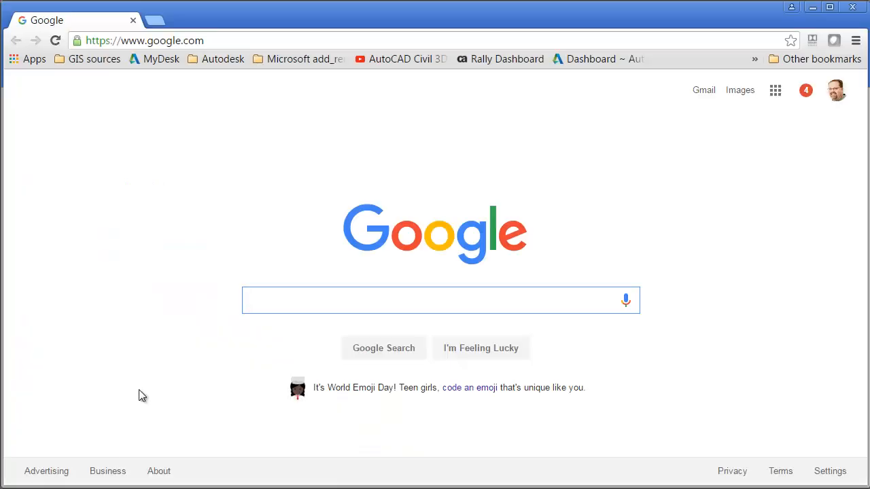
# Open A360 Drive from the bookmarks bar and sign in with the account credentials.
pyautogui.click(145, 41)
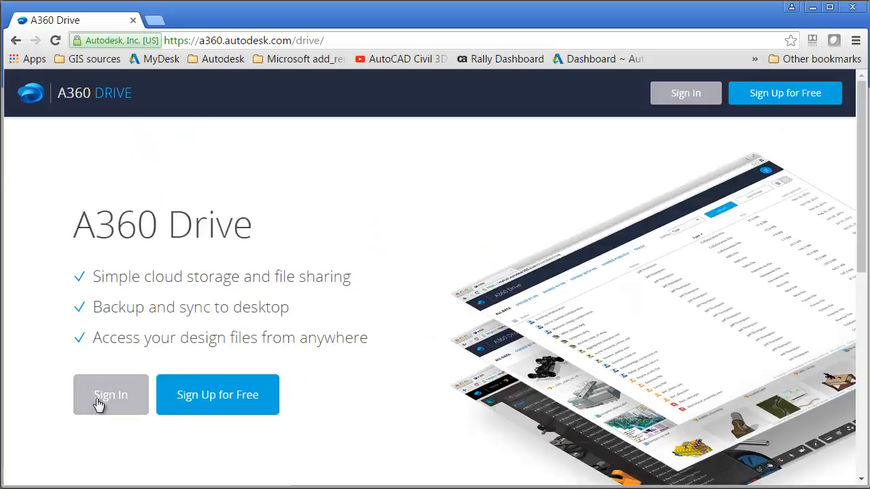
pyautogui.moveTo(117, 426)
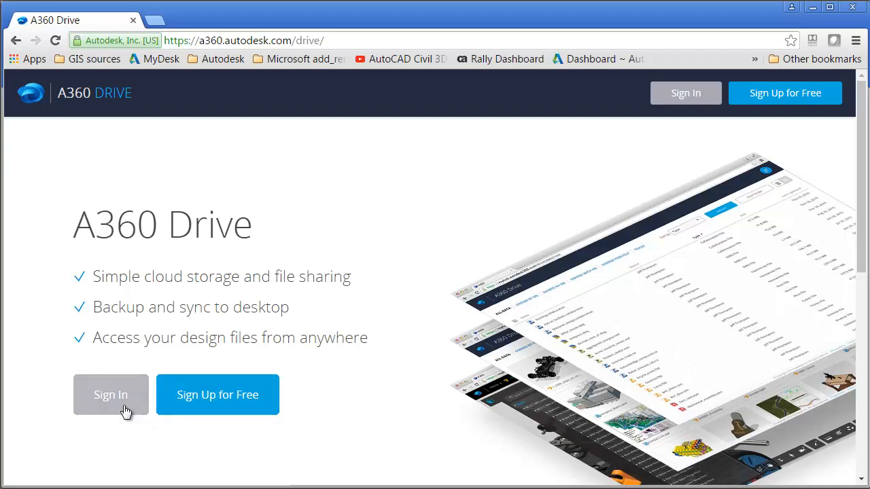
pyautogui.click(110, 395)
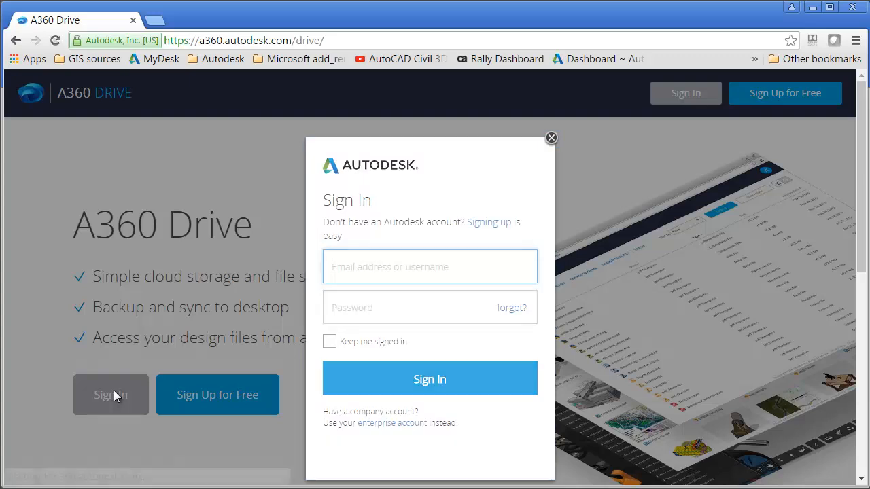
pyautogui.click(429, 378)
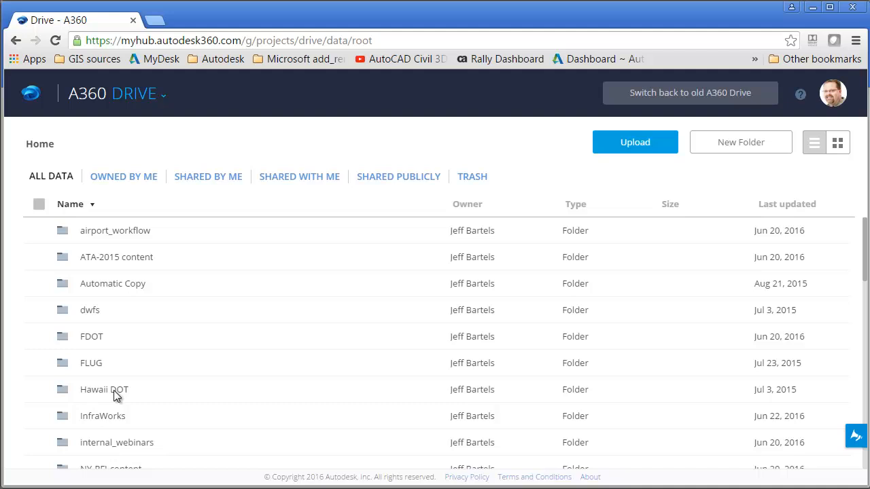
pyautogui.moveTo(48, 231)
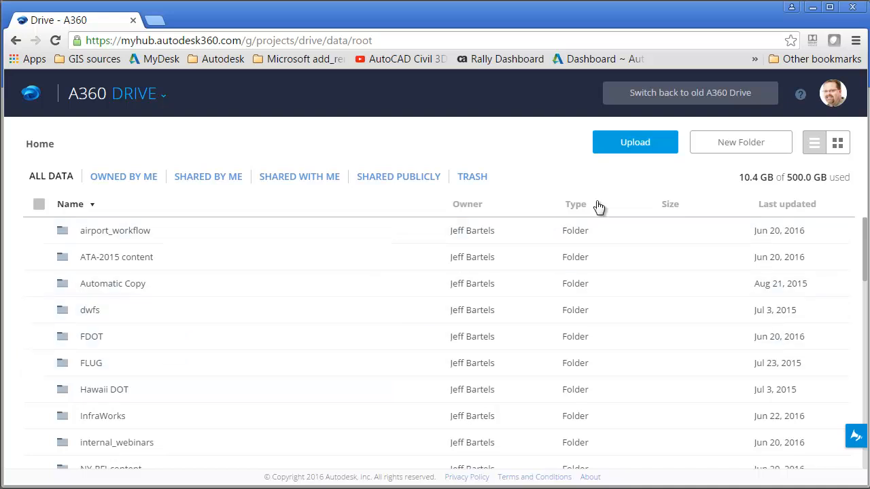
# Add an A360 folder named 'GPS-test' and open the empty folder.
pyautogui.click(740, 142)
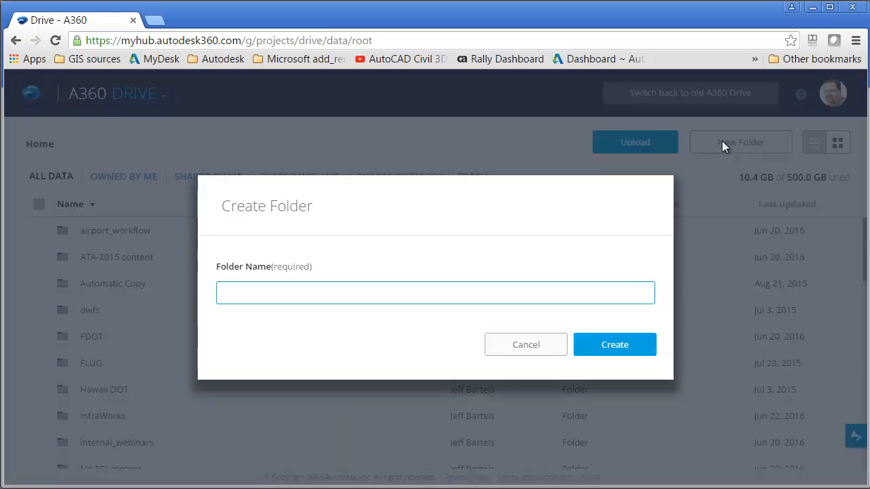
pyautogui.write('G')
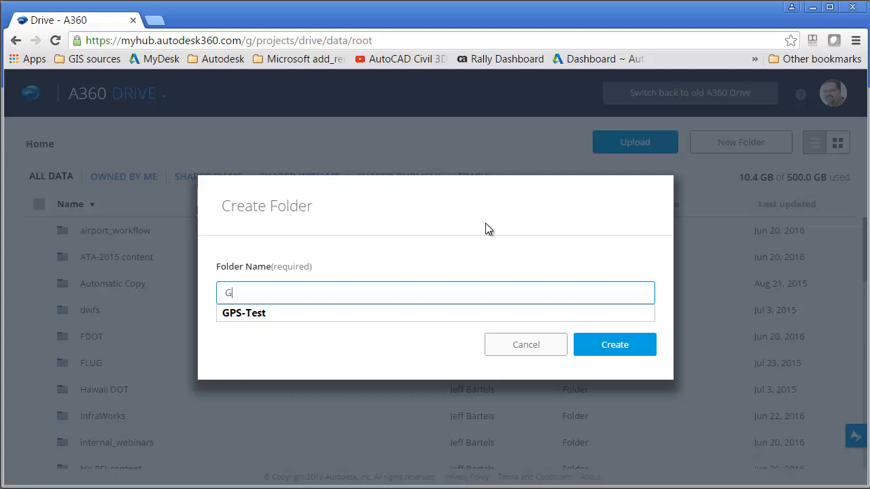
pyautogui.click(614, 344)
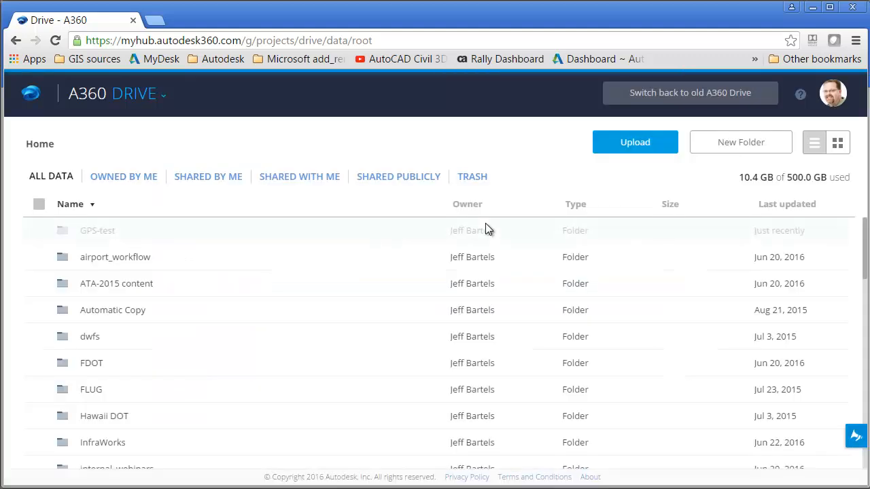
pyautogui.moveTo(97, 230)
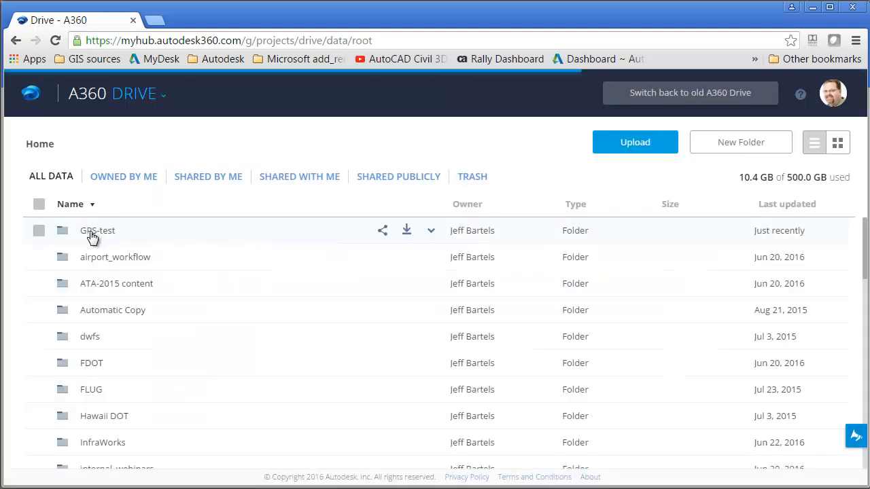
pyautogui.doubleClick(97, 230)
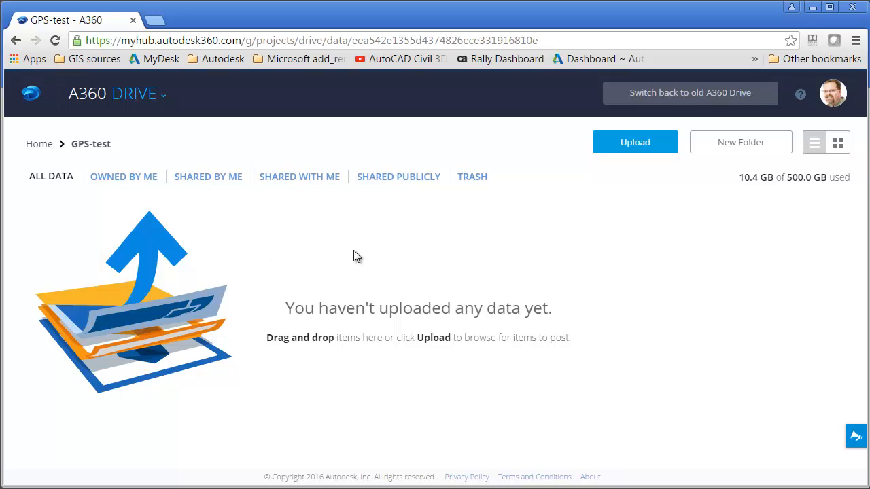
pyautogui.moveTo(605, 163)
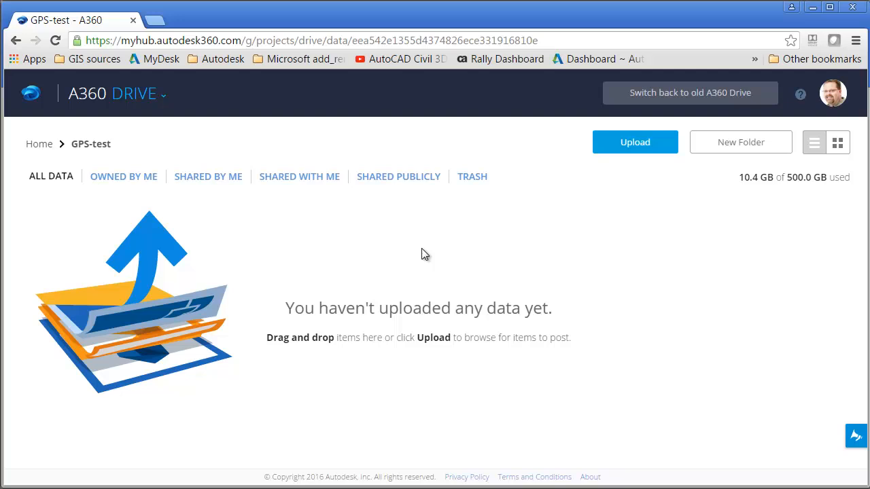
pyautogui.moveTo(425, 279)
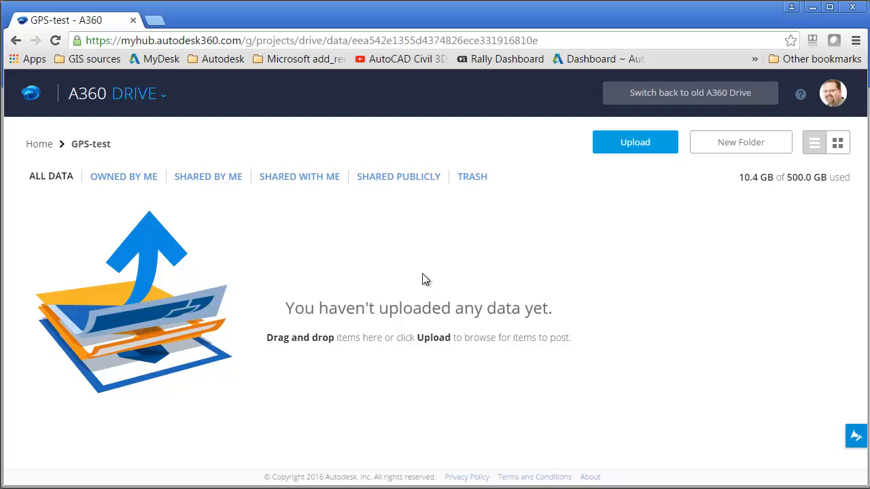
# Drag Plat-GPS.kmz from Explorer's exercise files into GPS-test, then close Explorer.
pyautogui.click(635, 142)
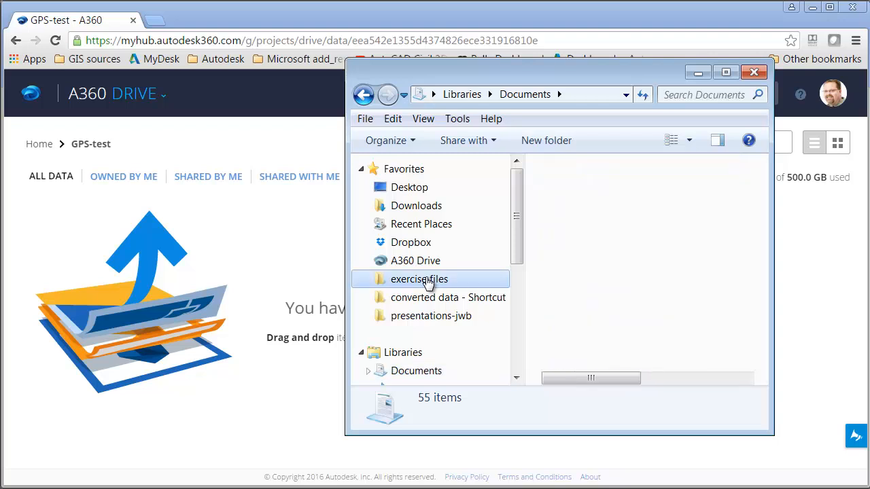
pyautogui.doubleClick(418, 278)
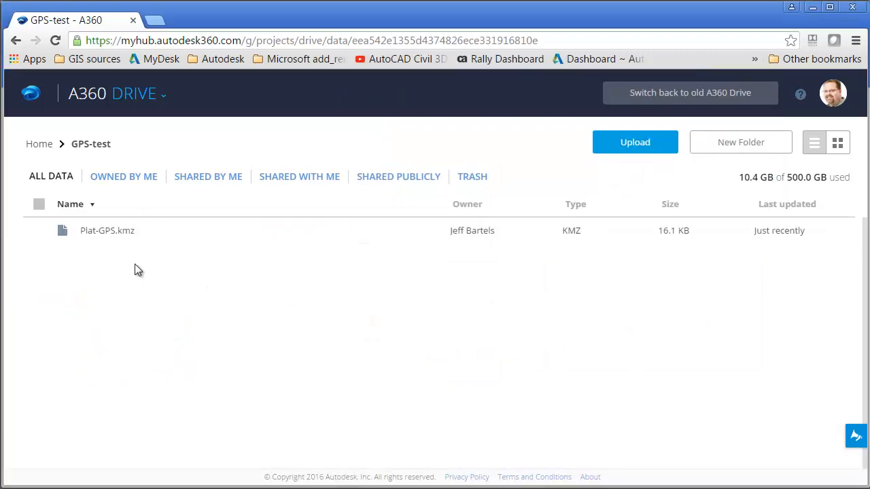
pyautogui.moveTo(386, 207)
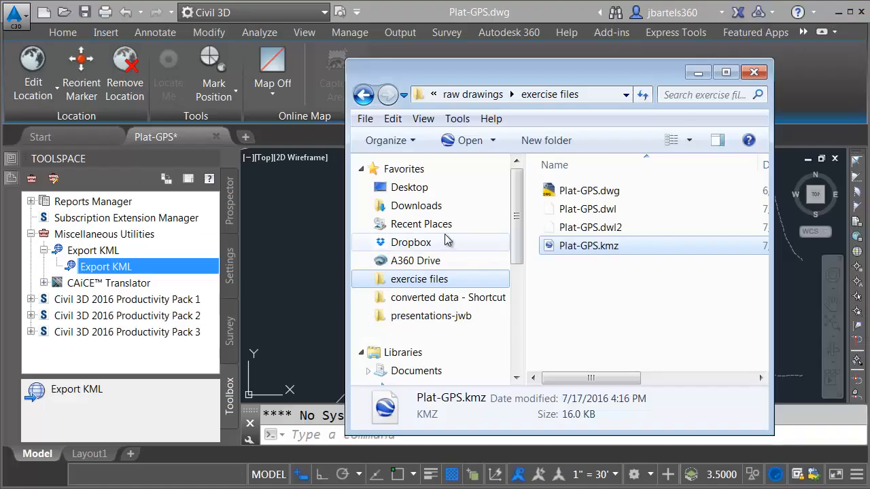
pyautogui.click(753, 72)
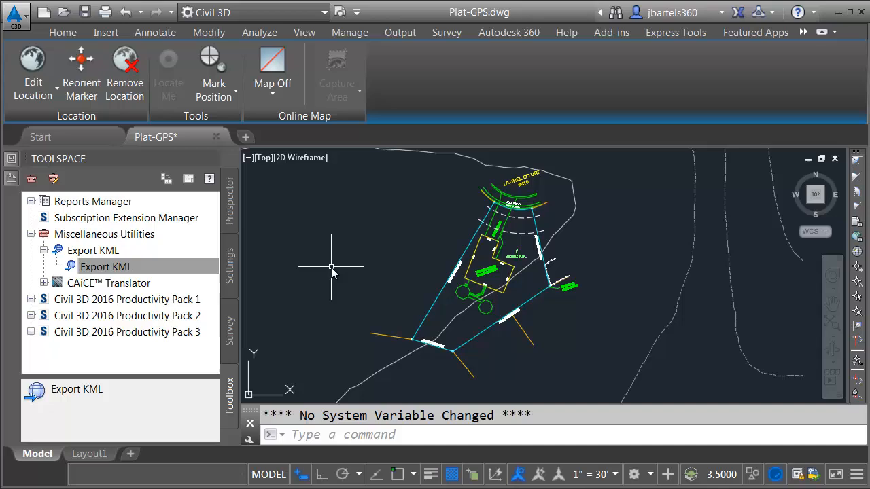
pyautogui.moveTo(331, 267)
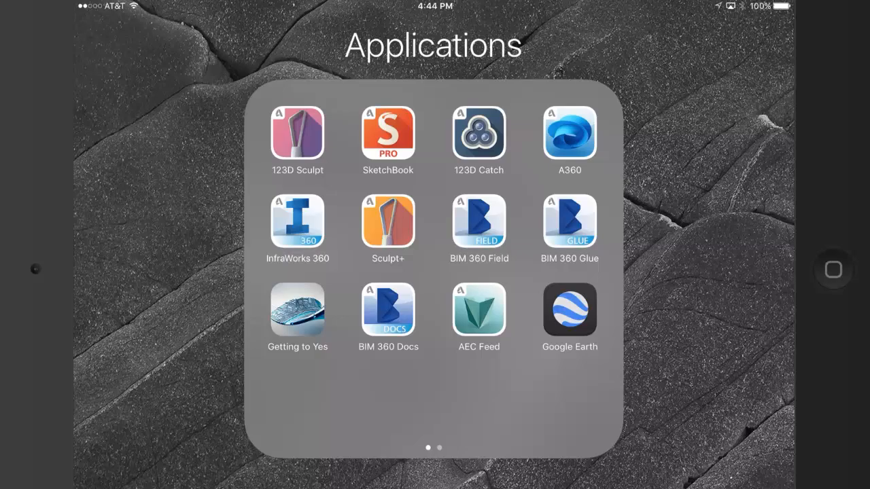
# Launch A360 on the iPad and browse A360 Drive to the GPS-test folder.
pyautogui.click(569, 132)
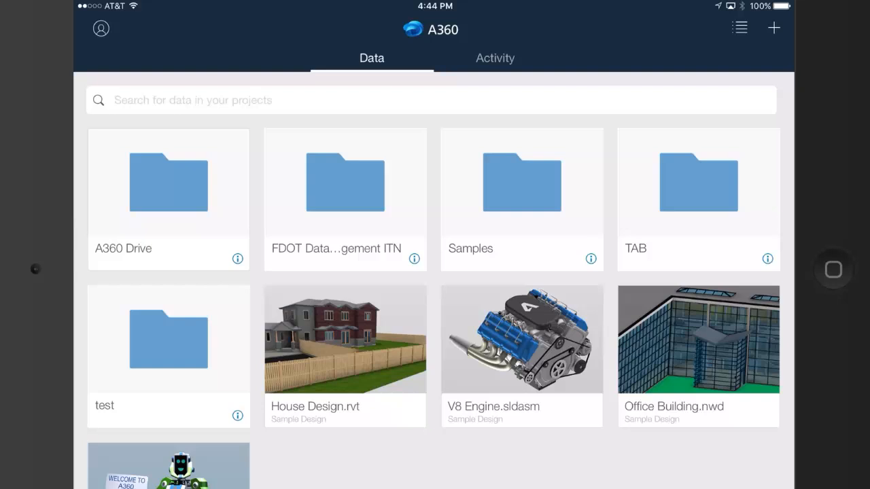
pyautogui.click(168, 183)
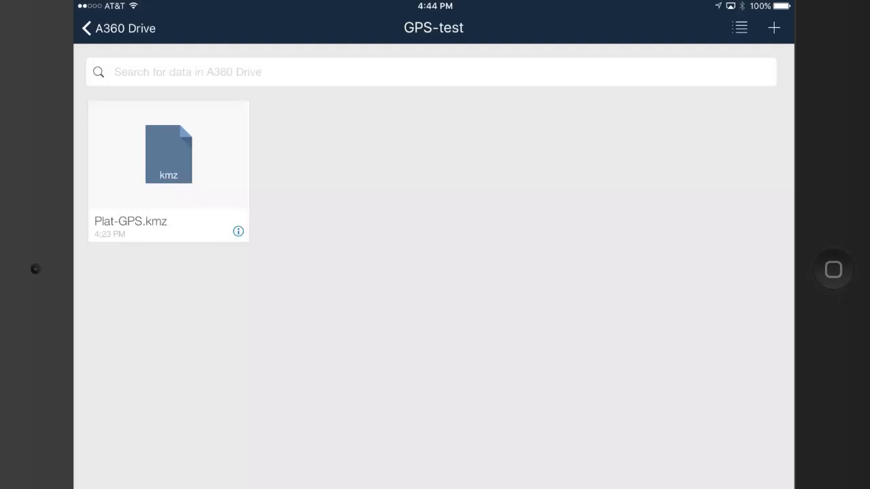
# Send Plat-GPS.kmz from its details panel to the Google Earth app via Open In.
pyautogui.click(238, 231)
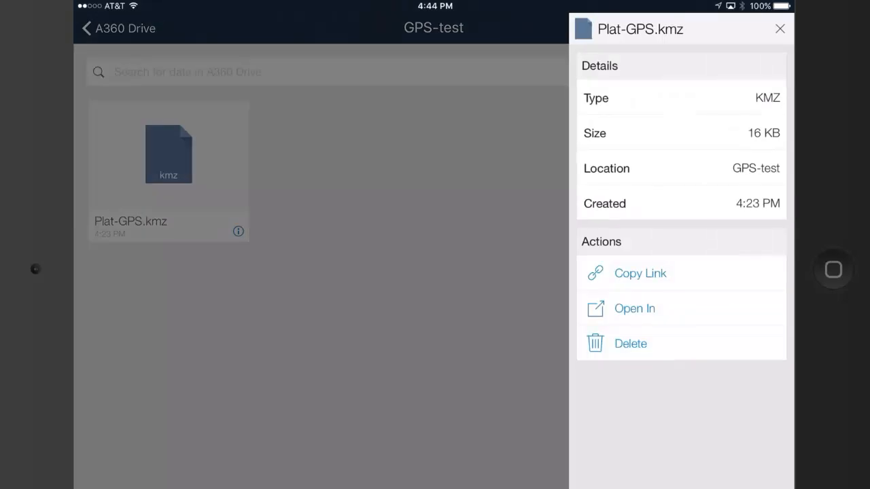
pyautogui.click(633, 308)
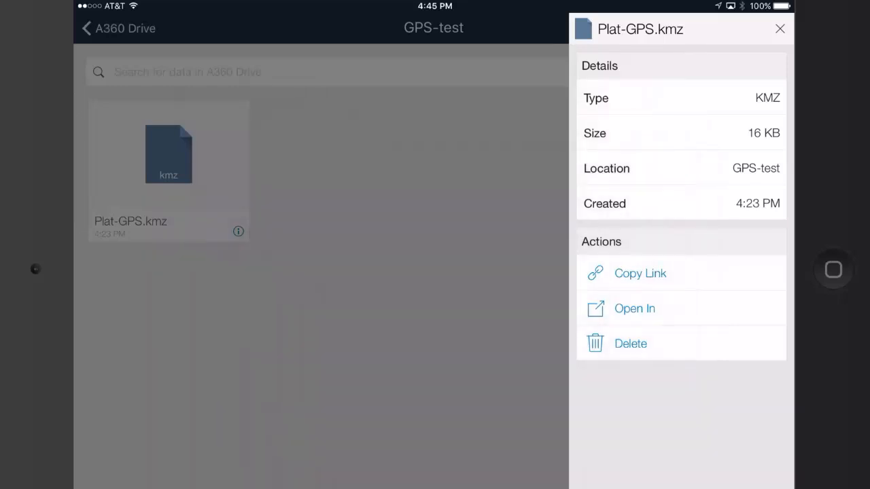
pyautogui.click(634, 308)
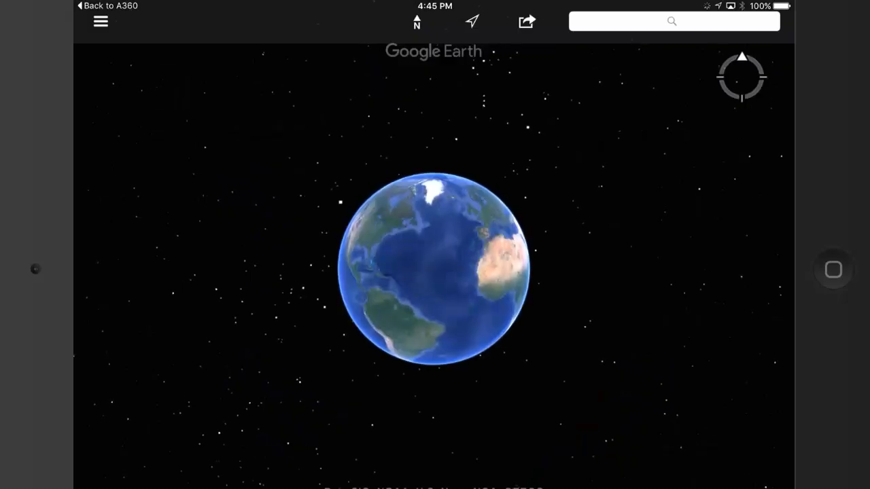